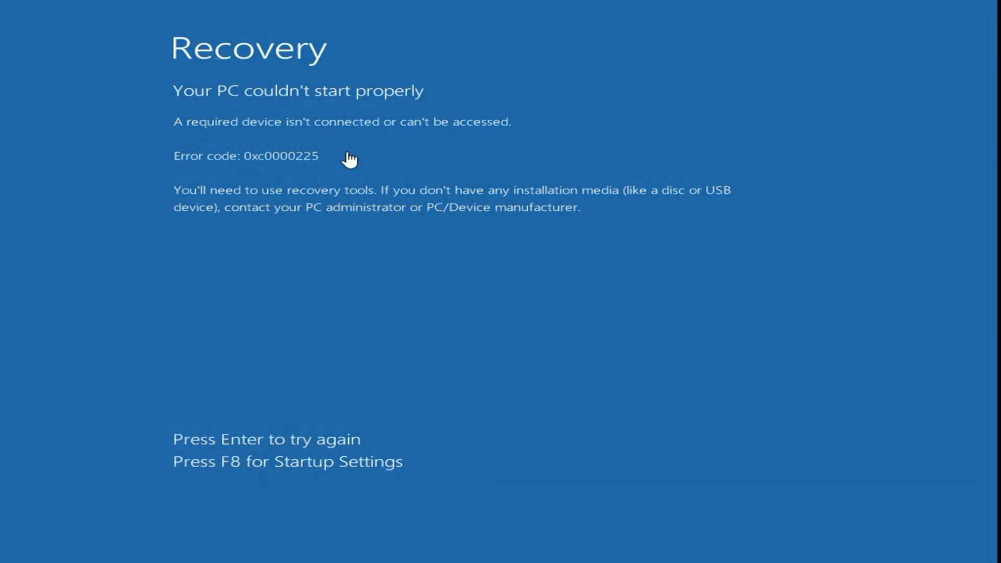
mouse_move(306, 175)
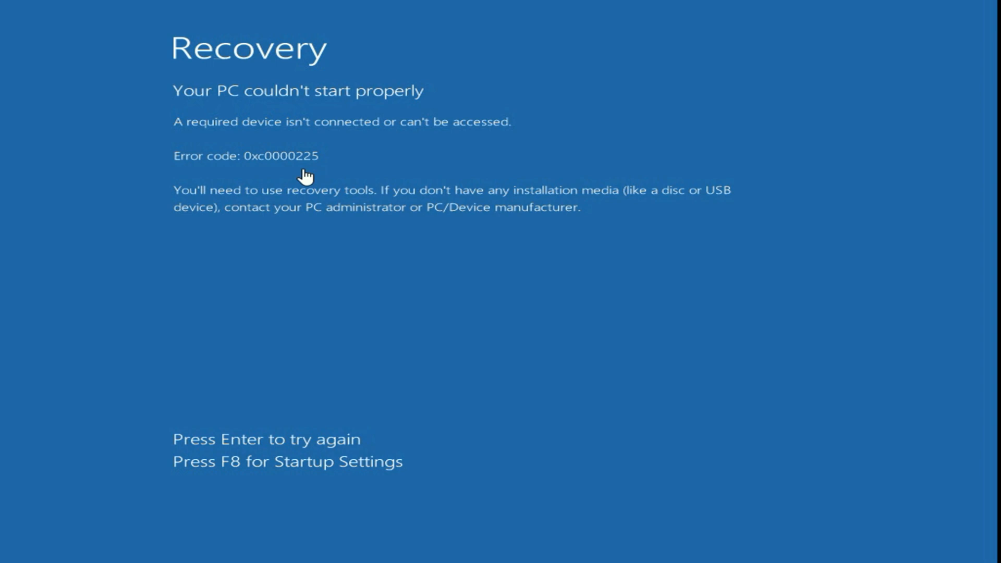
mouse_move(181, 371)
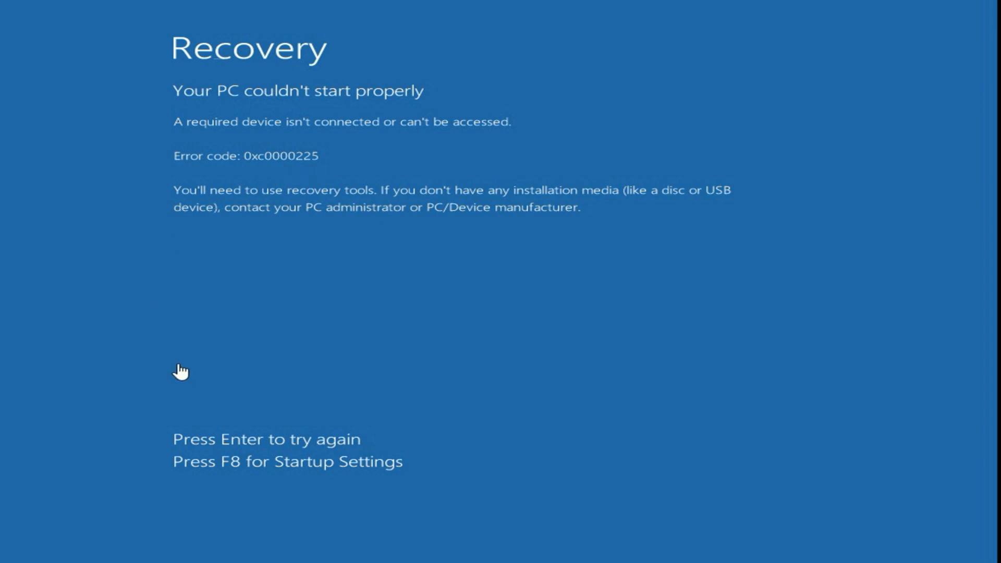
Step: Boot the PC into Safe Mode with Networking from Startup Settings (F8, then F5)
key("f8")
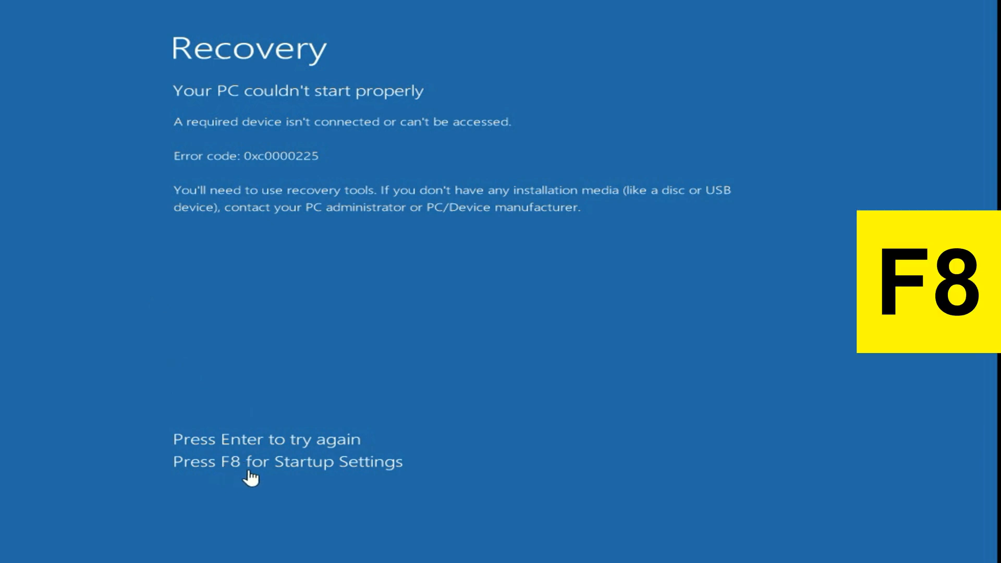
mouse_move(353, 474)
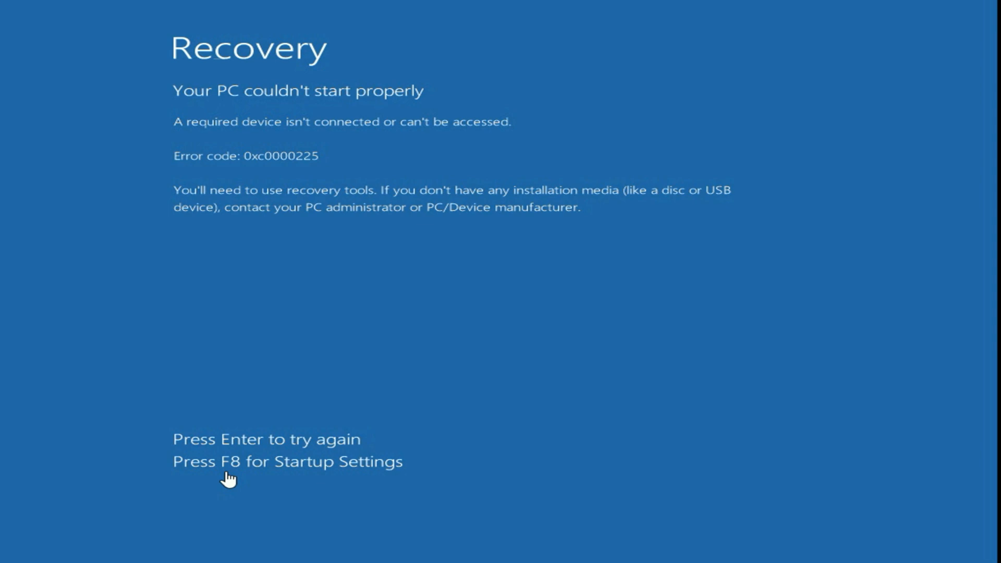
key("f8")
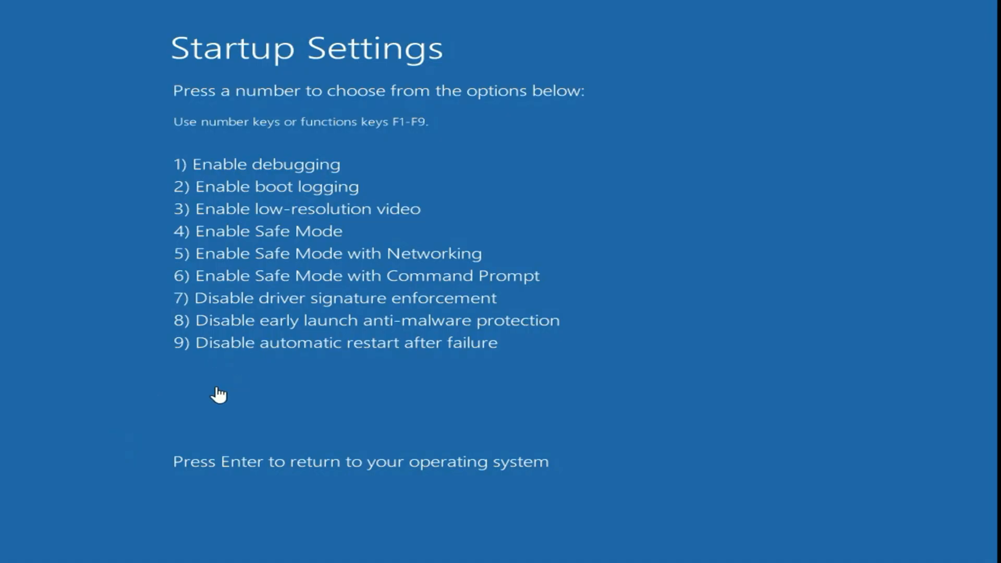
key("f5")
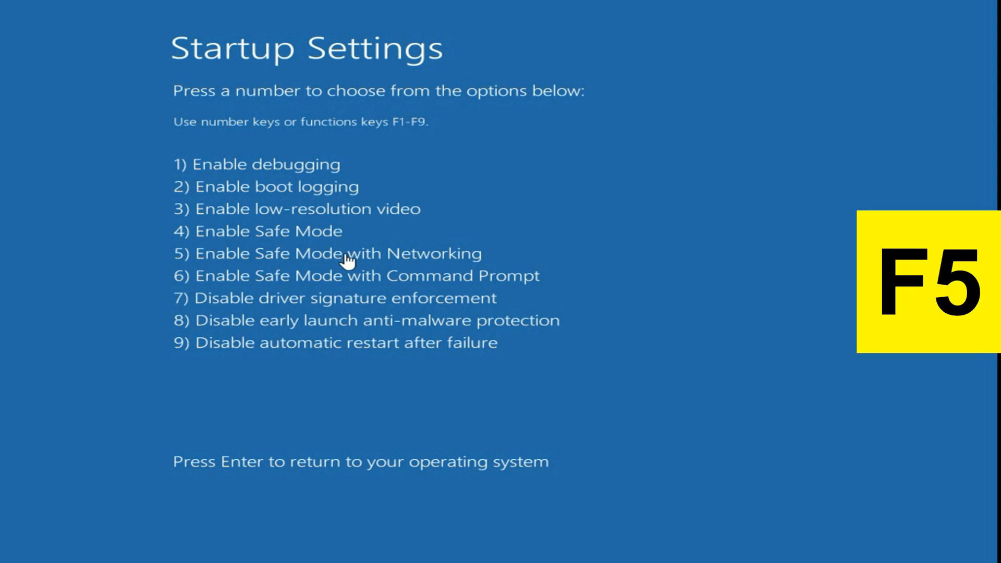
mouse_move(287, 262)
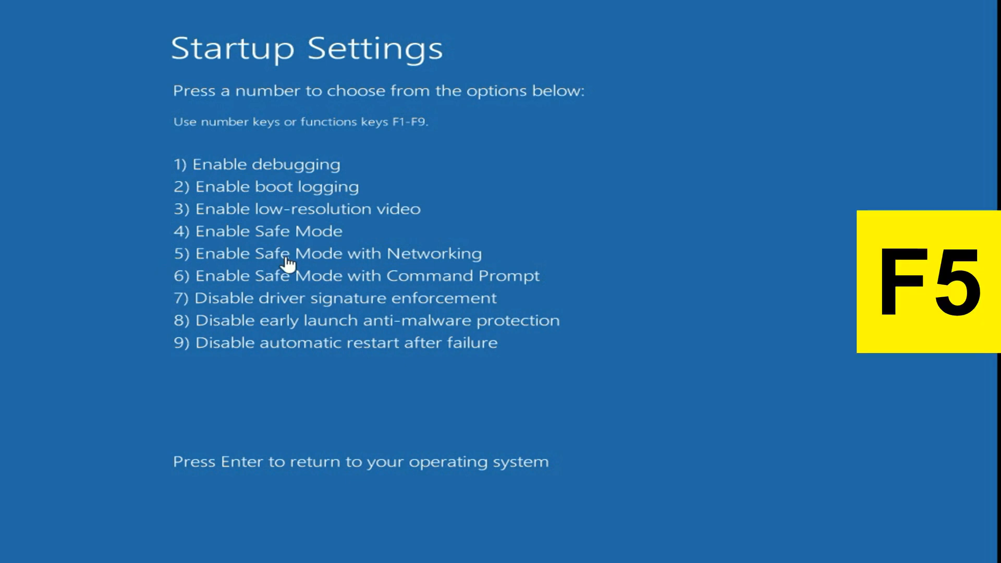
mouse_move(388, 258)
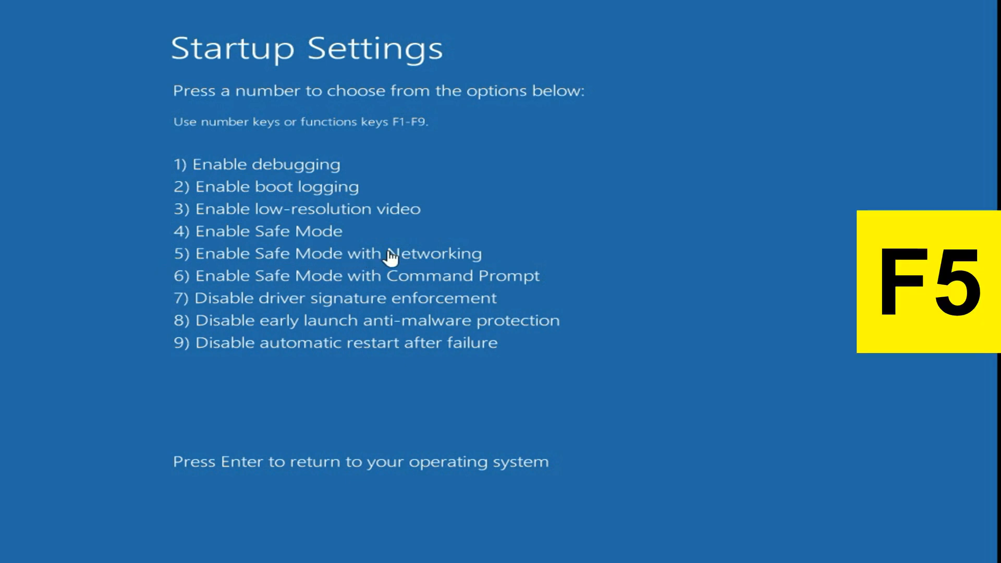
key("f5")
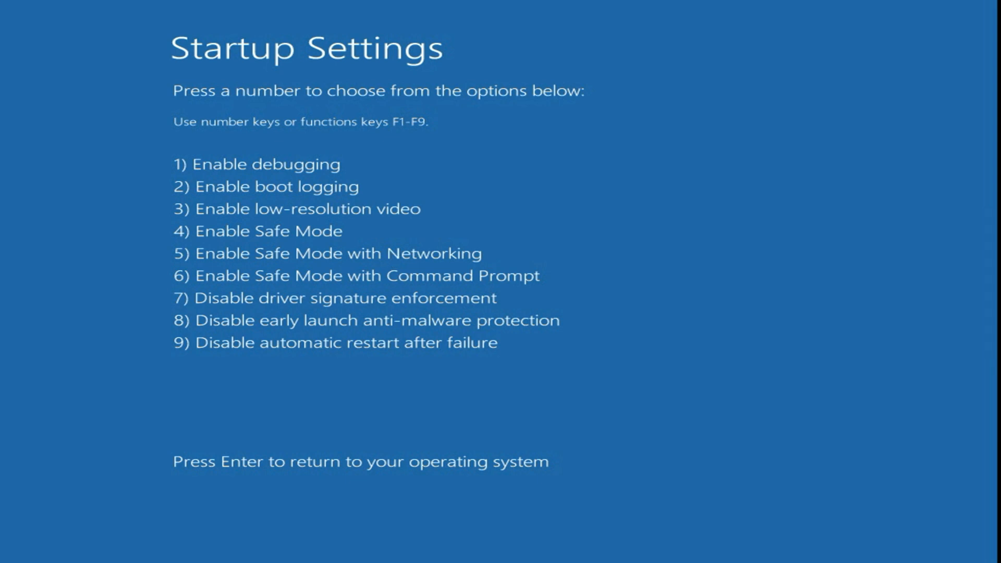
key("enter")
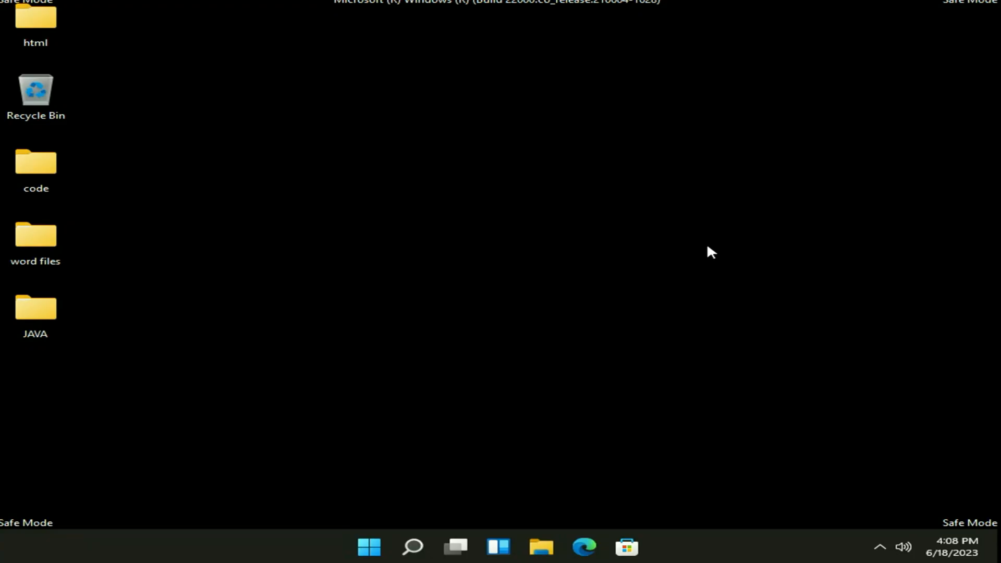
mouse_move(947, 29)
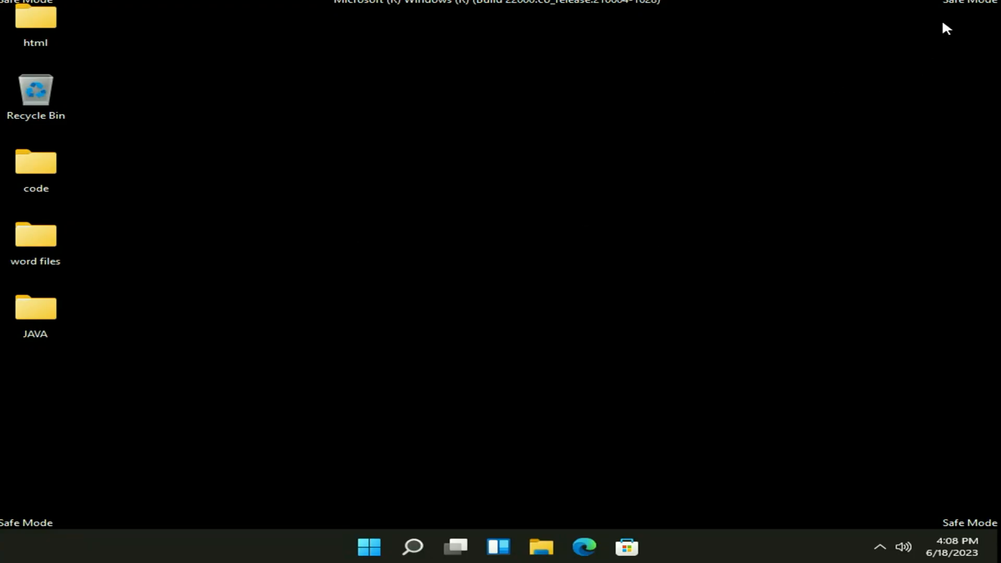
mouse_move(749, 510)
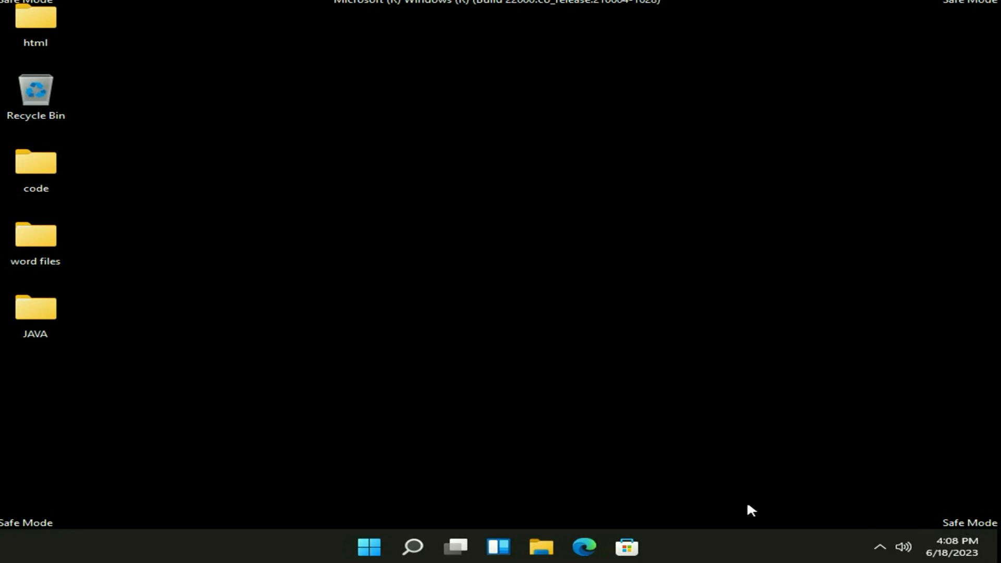
mouse_move(357, 359)
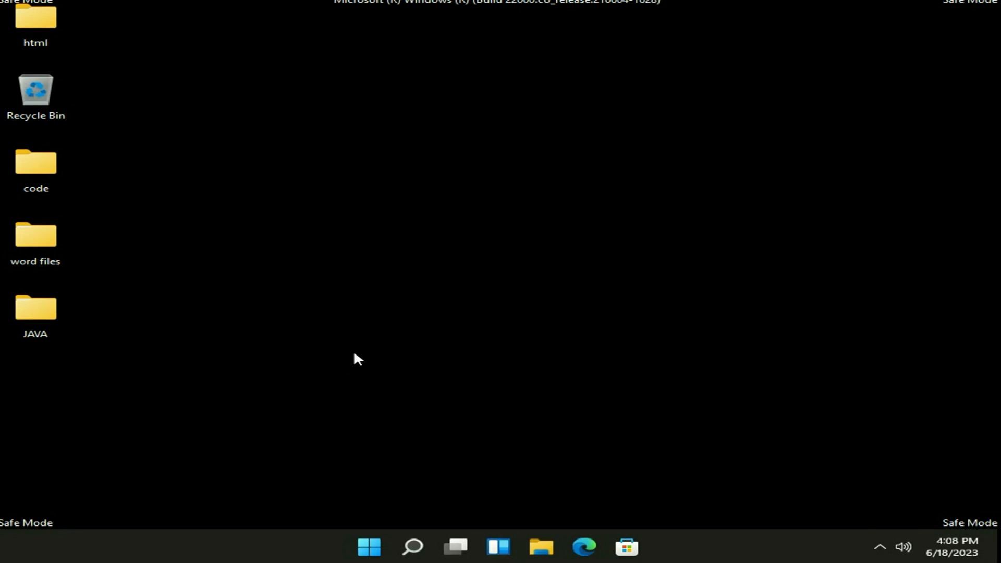
Step: Bring up the Start menu on the Safe Mode desktop
left_click(367, 547)
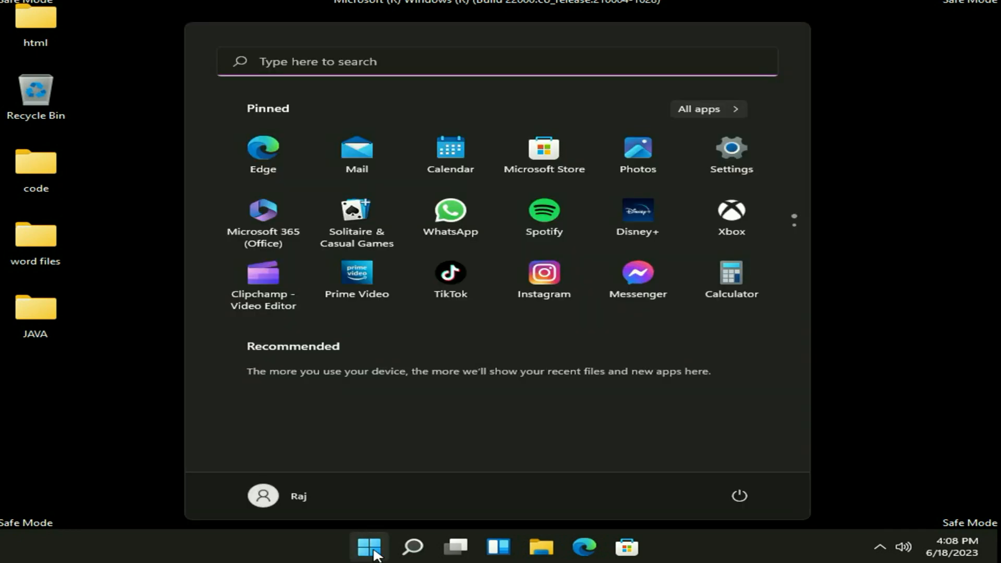
Step: Restart the computer from the Start menu's Power options to leave Safe Mode
left_click(738, 495)
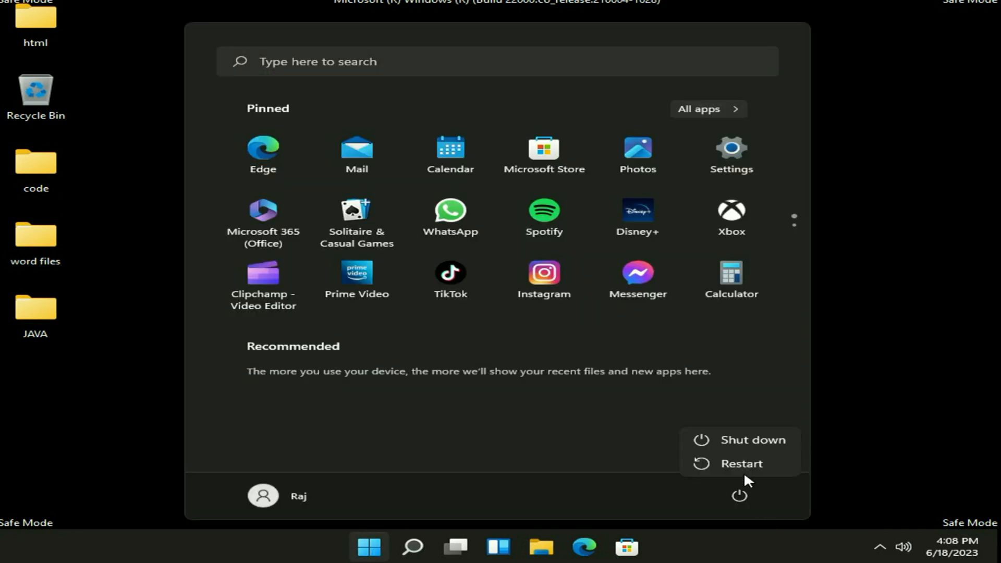
left_click(740, 463)
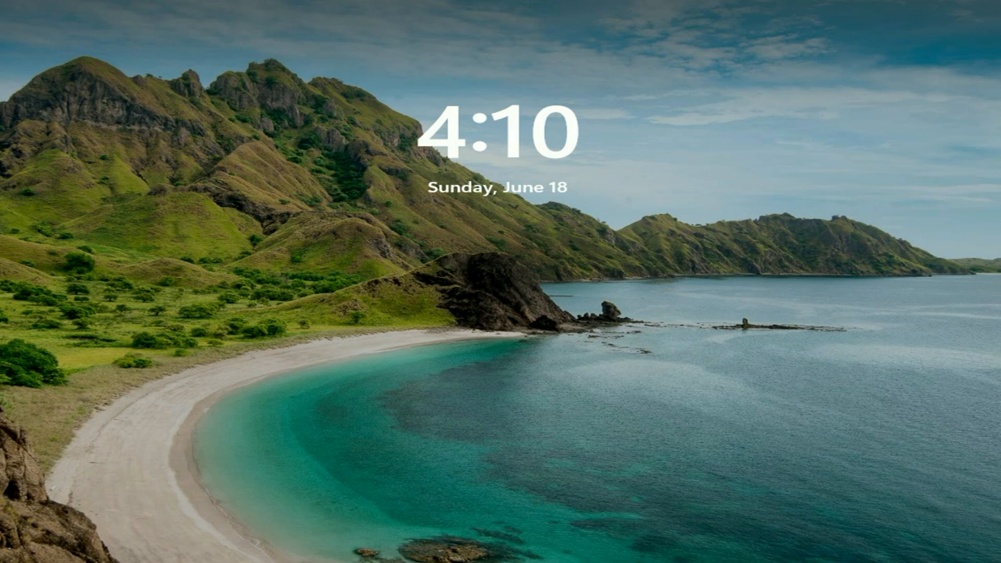